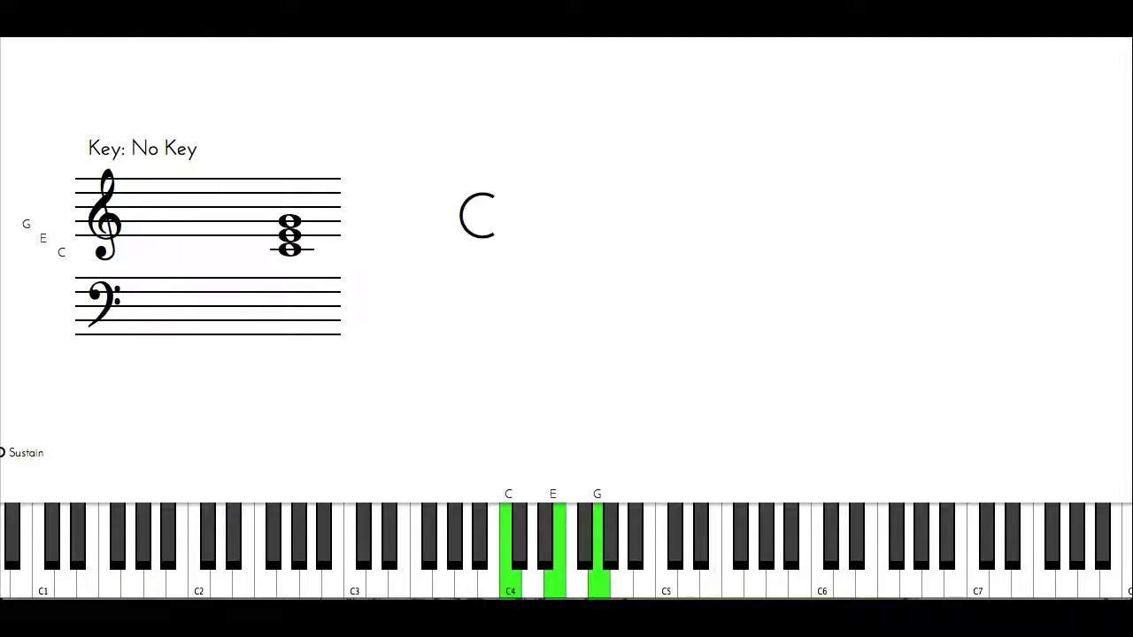
Release the C–E–G chord keys so the staff shows no notes
click(531, 593)
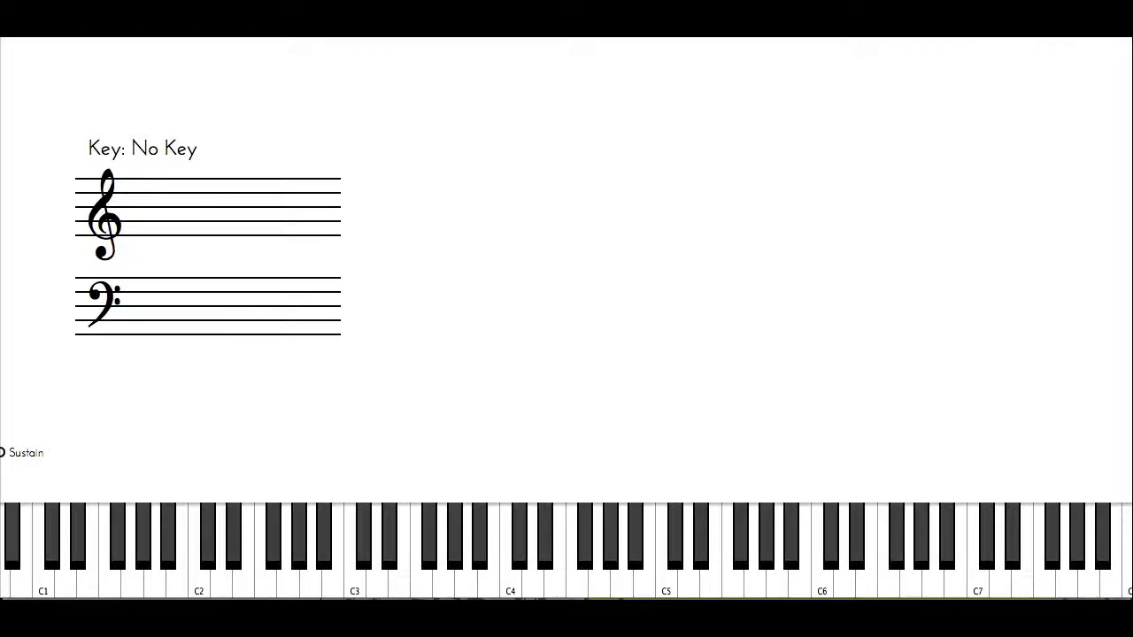
Play single notes B4, C♯5, E5, then A♭4, each shown on the staff
click(610, 549)
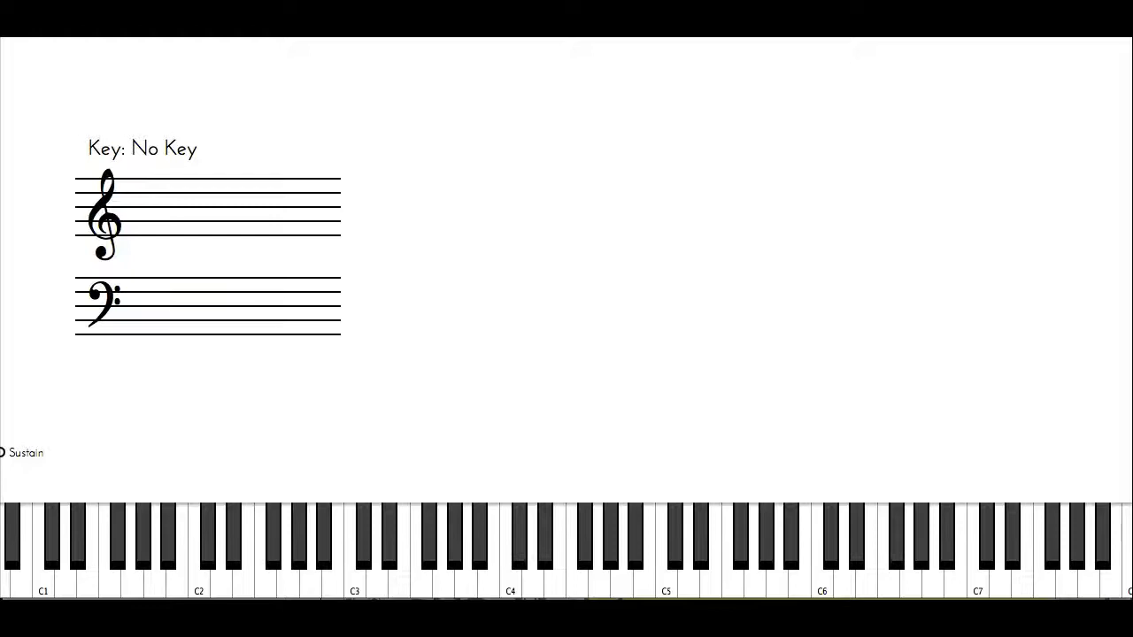
click(585, 540)
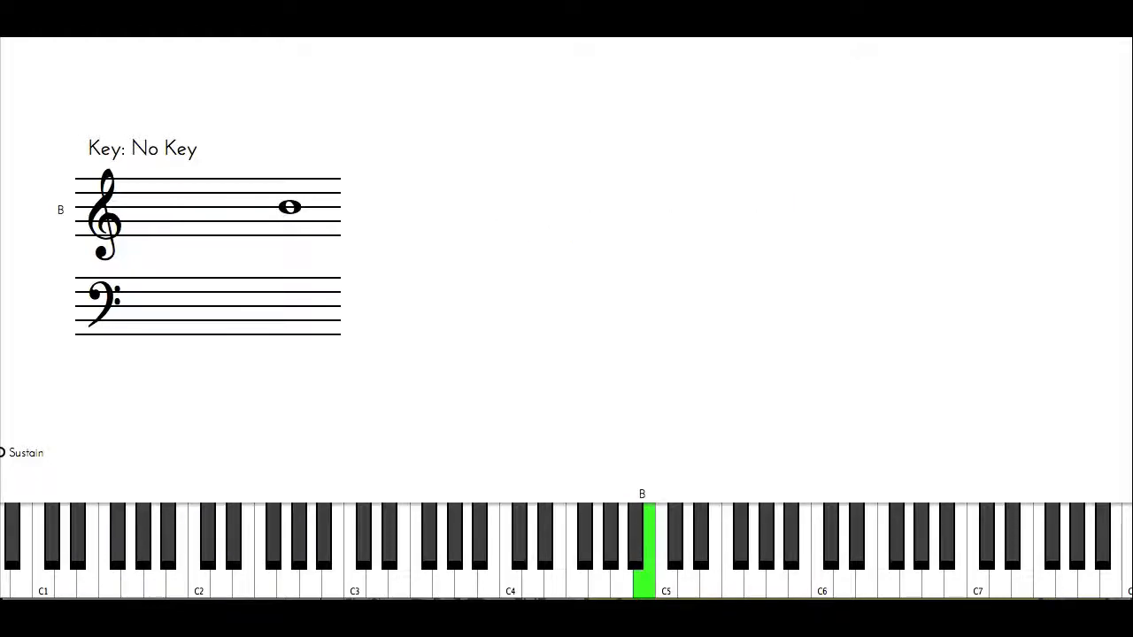
click(676, 544)
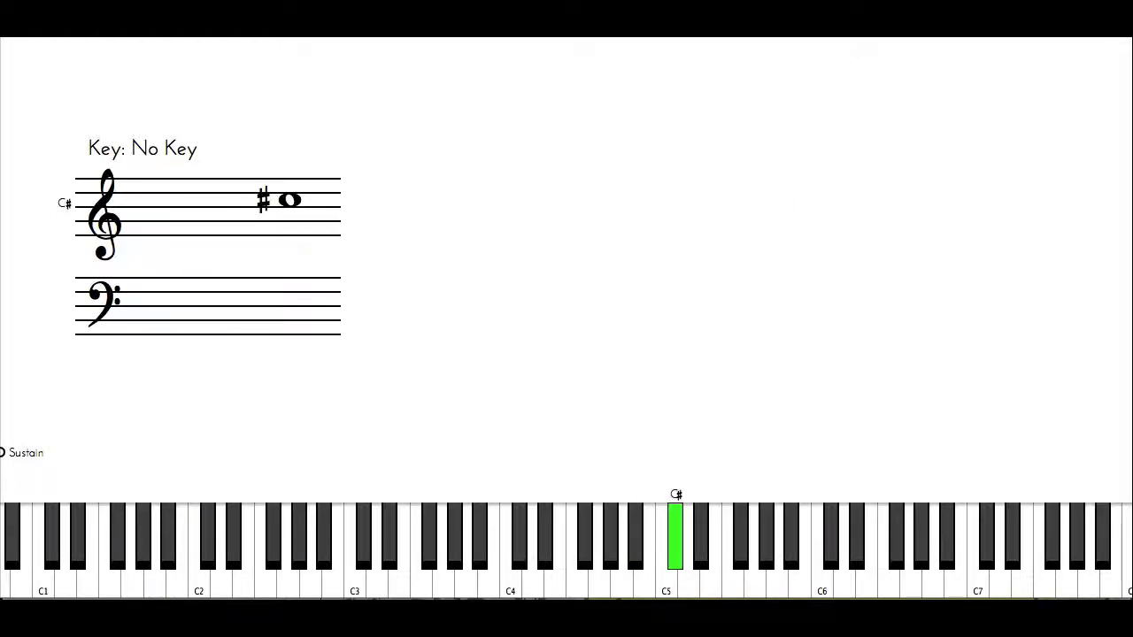
click(703, 544)
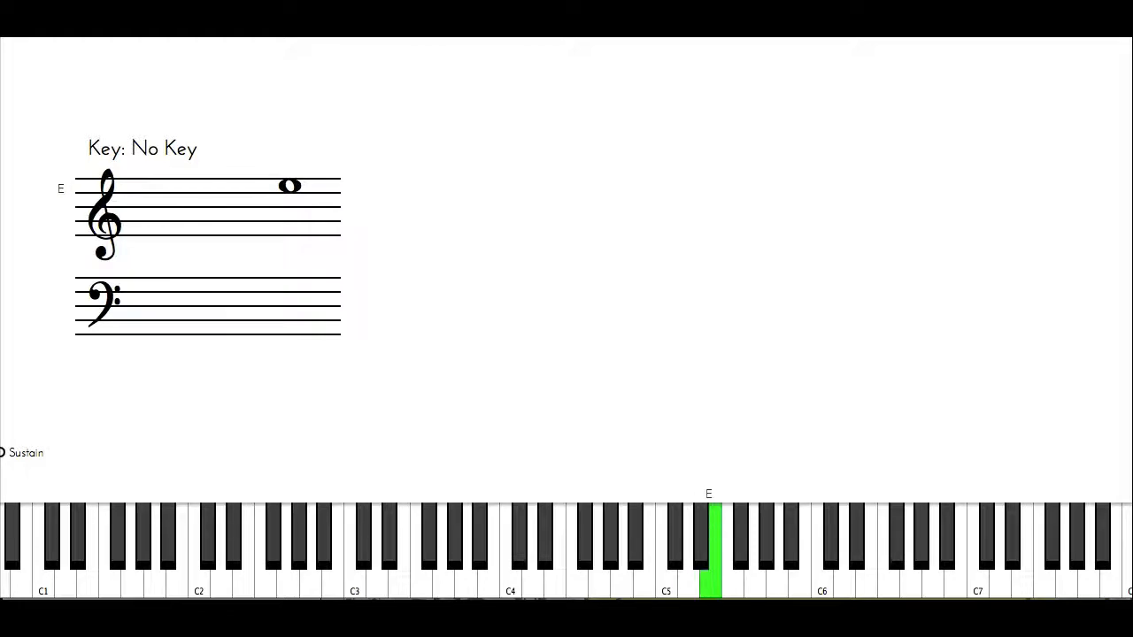
click(611, 553)
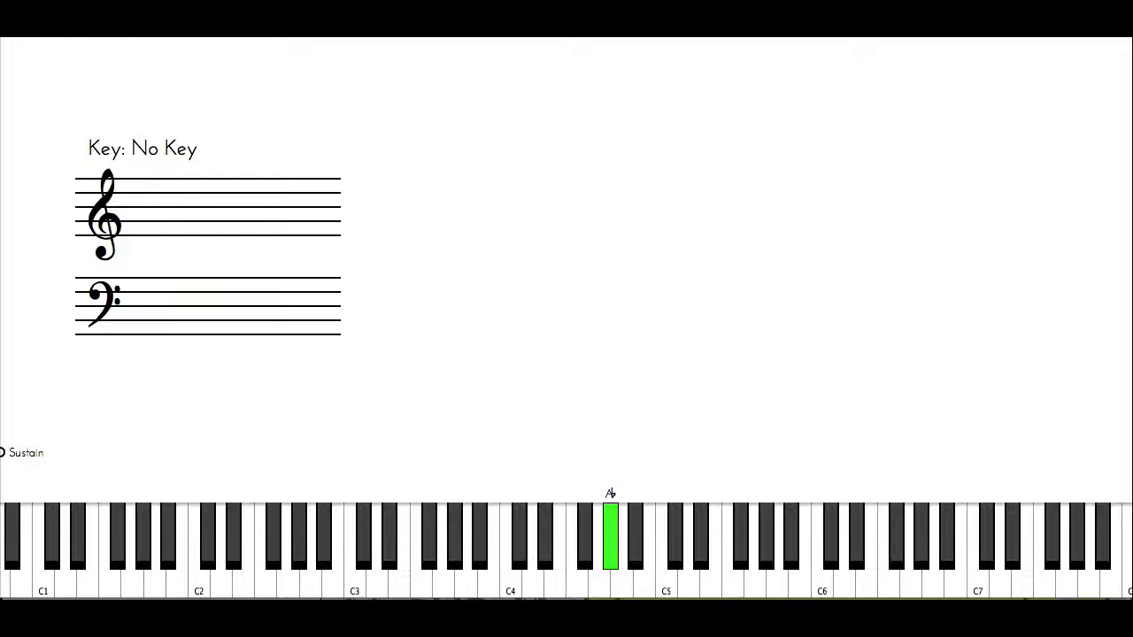